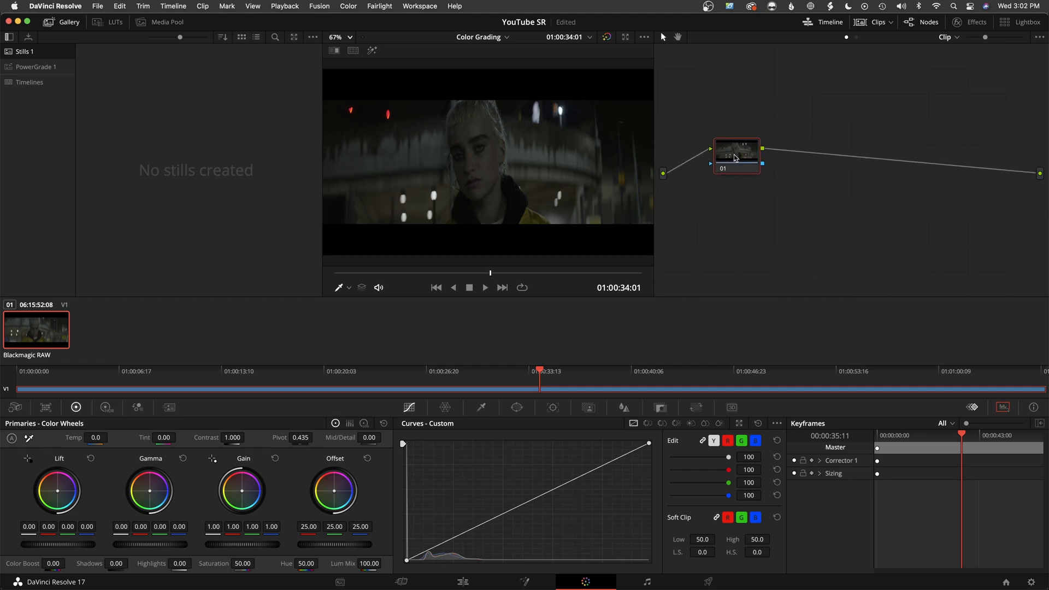
{"action": "mouse_move", "coordinate": [741, 205]}
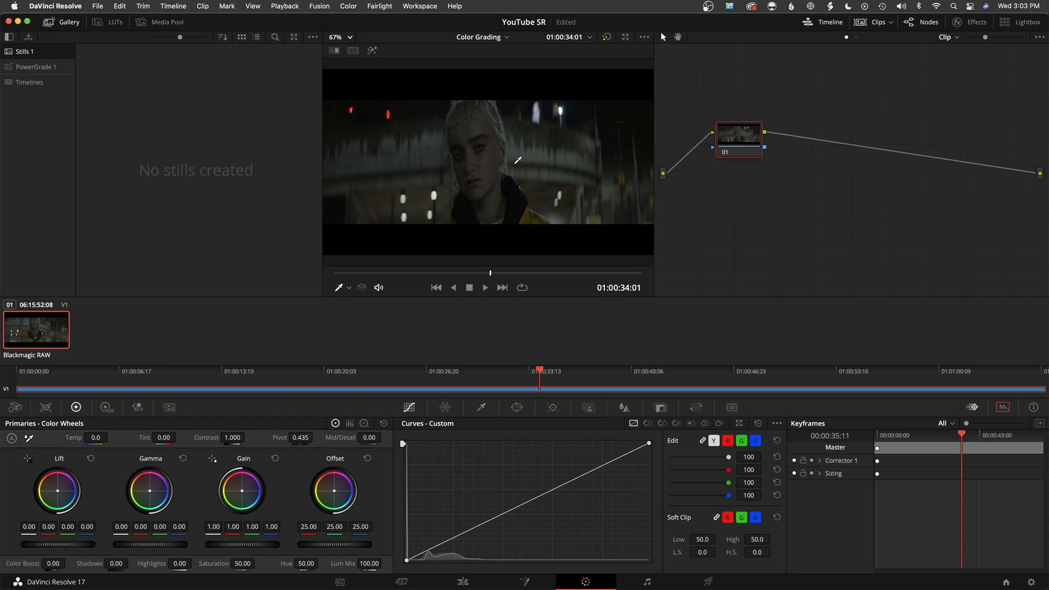
{"action": "mouse_move", "coordinate": [790, 163]}
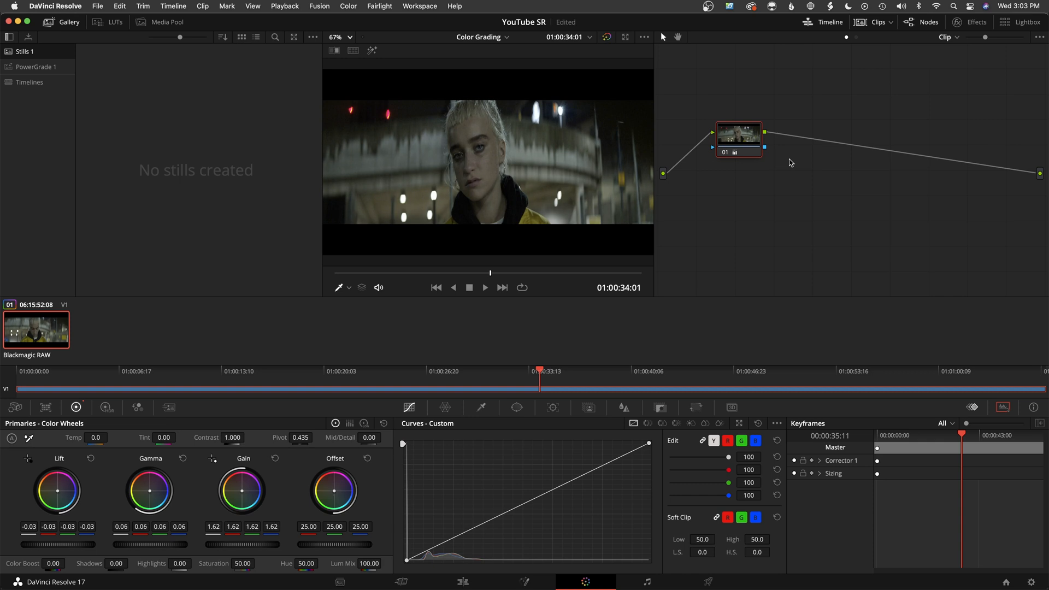
Show the Waveform scope and add node 02 with Lift -0.03 and Gain about 1.36
{"action": "left_click", "coordinate": [1002, 408]}
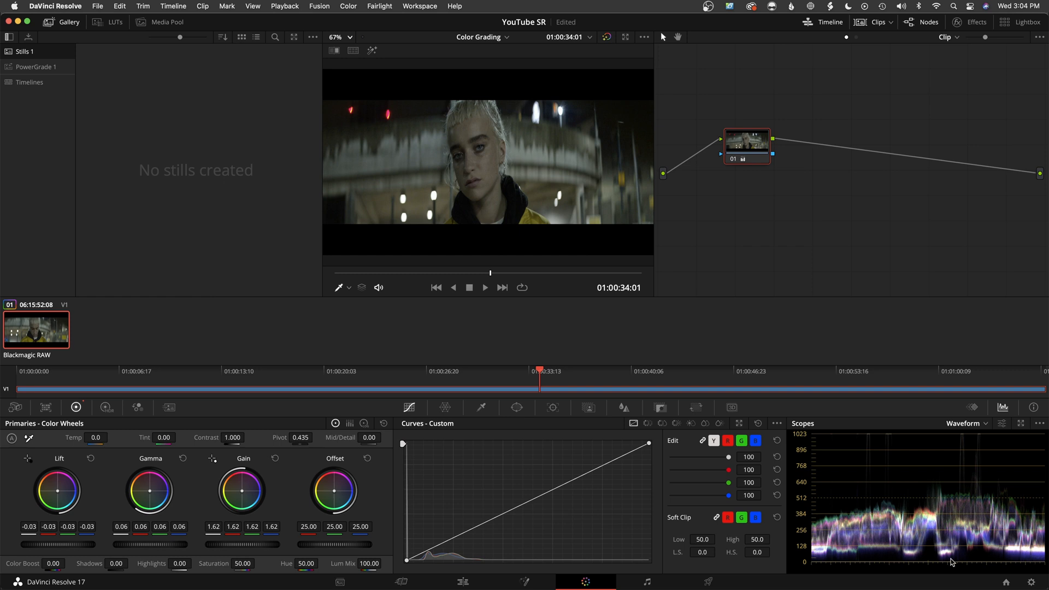
{"action": "left_click_drag", "start_coordinate": [747, 145], "coordinate": [744, 133]}
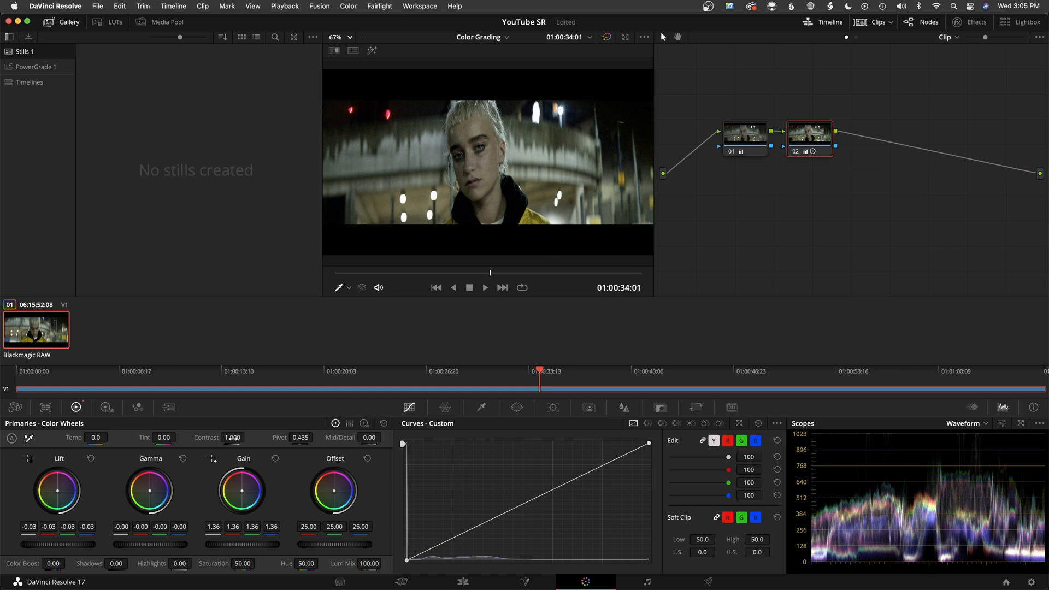
Raise node 02 contrast to about 1.158 and lower its pivot toward 0.252
{"action": "left_click_drag", "start_coordinate": [233, 437], "coordinate": [236, 437]}
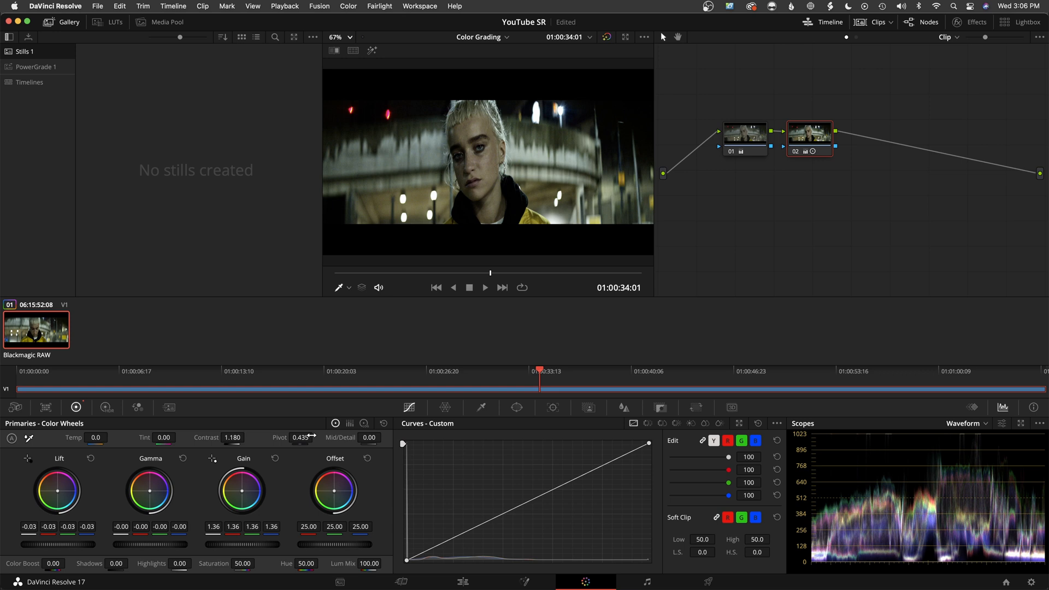
{"action": "left_click_drag", "start_coordinate": [234, 437], "coordinate": [230, 438]}
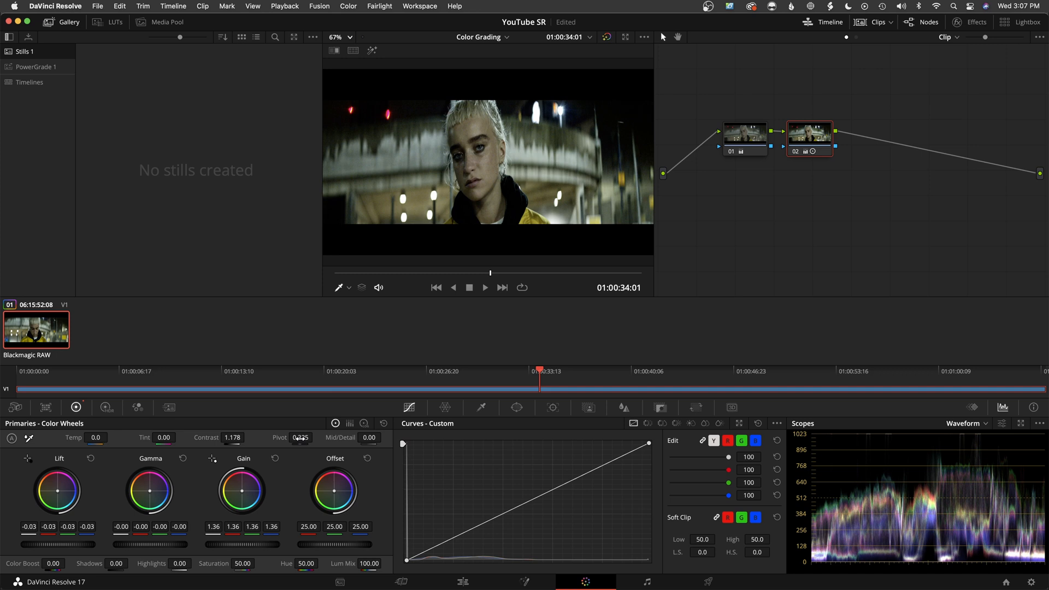
{"action": "left_click_drag", "start_coordinate": [301, 438], "coordinate": [301, 438]}
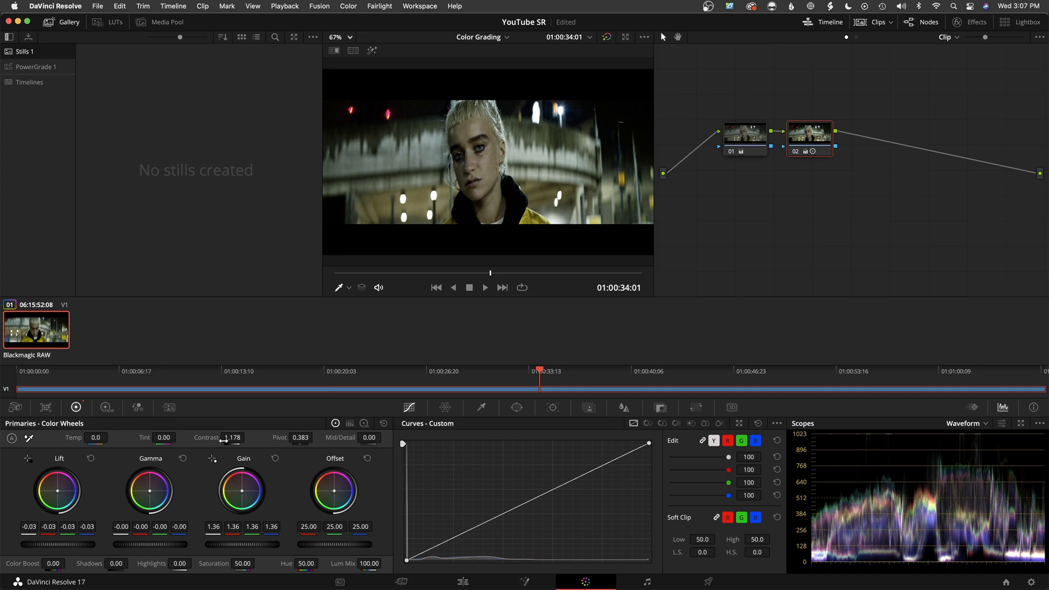
{"action": "left_click_drag", "start_coordinate": [232, 437], "coordinate": [224, 437]}
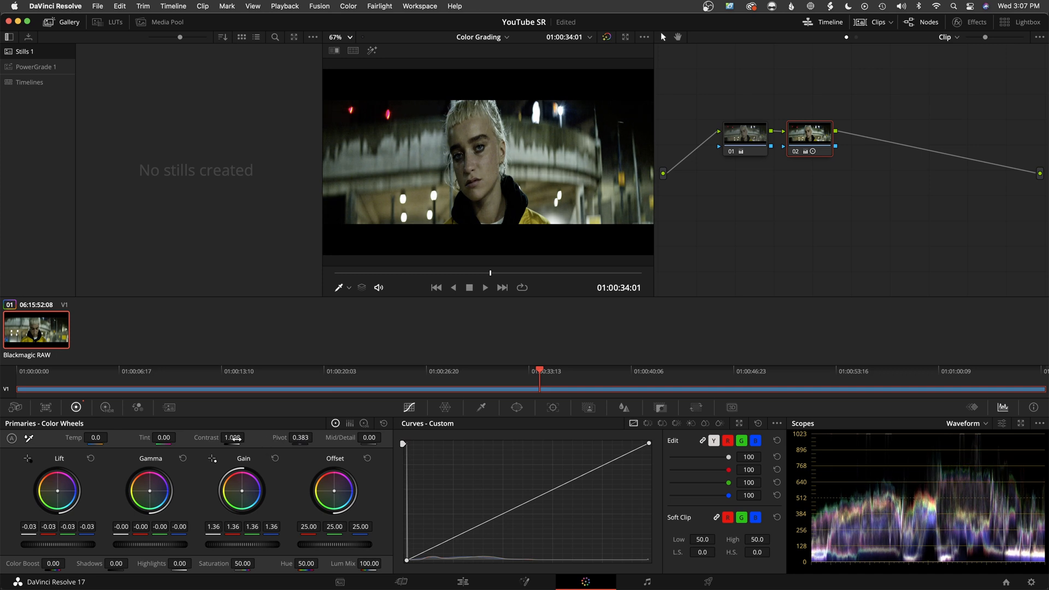
{"action": "left_click_drag", "start_coordinate": [232, 437], "coordinate": [241, 438]}
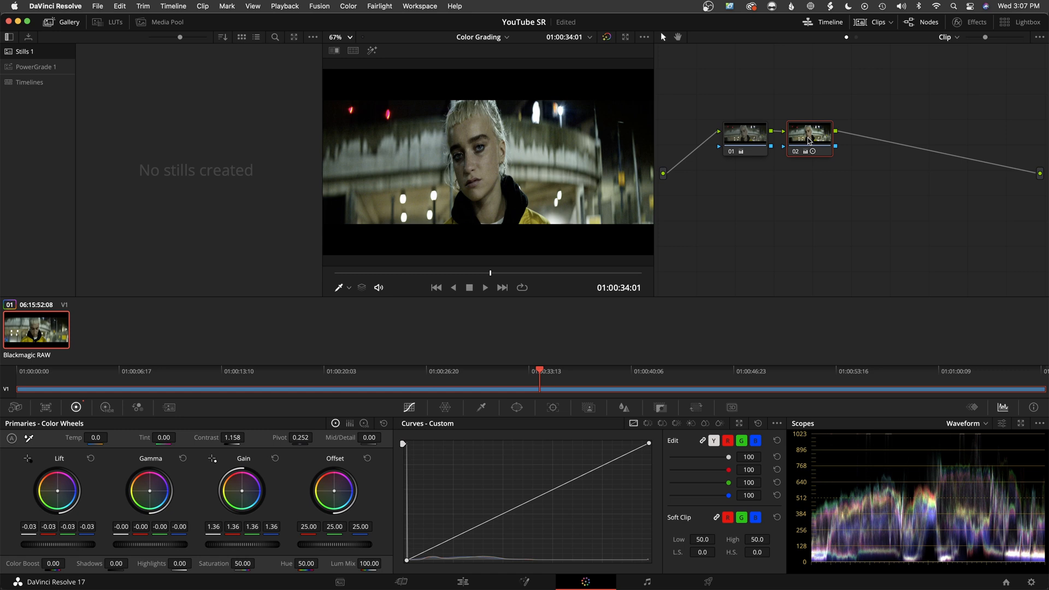
Settle pivot at 0.252, cool temperature to -280 and raise tint to about 22
{"action": "left_click_drag", "start_coordinate": [243, 563], "coordinate": [268, 563]}
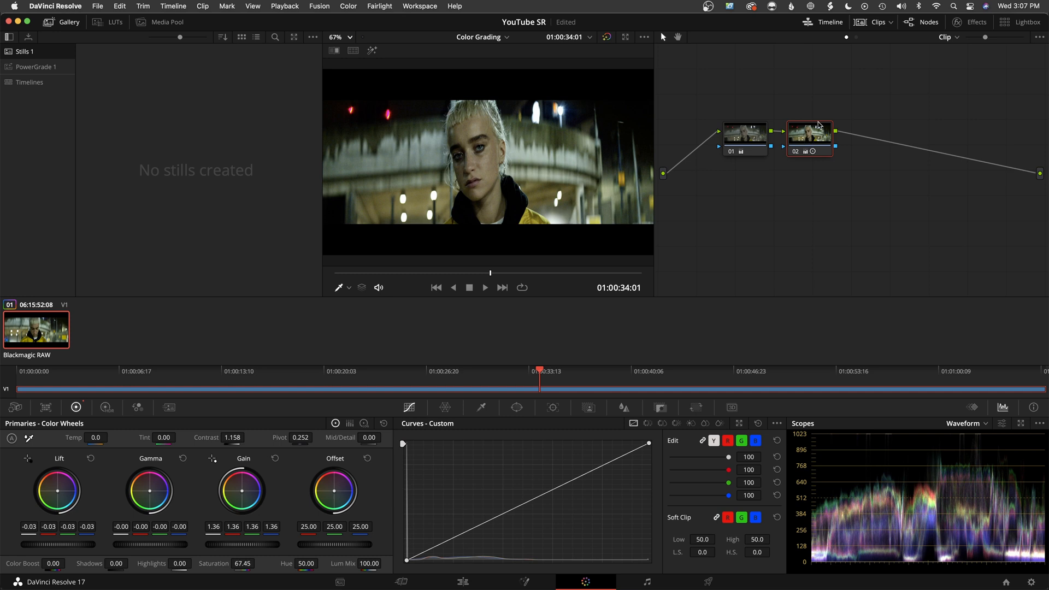
{"action": "mouse_move", "coordinate": [818, 124]}
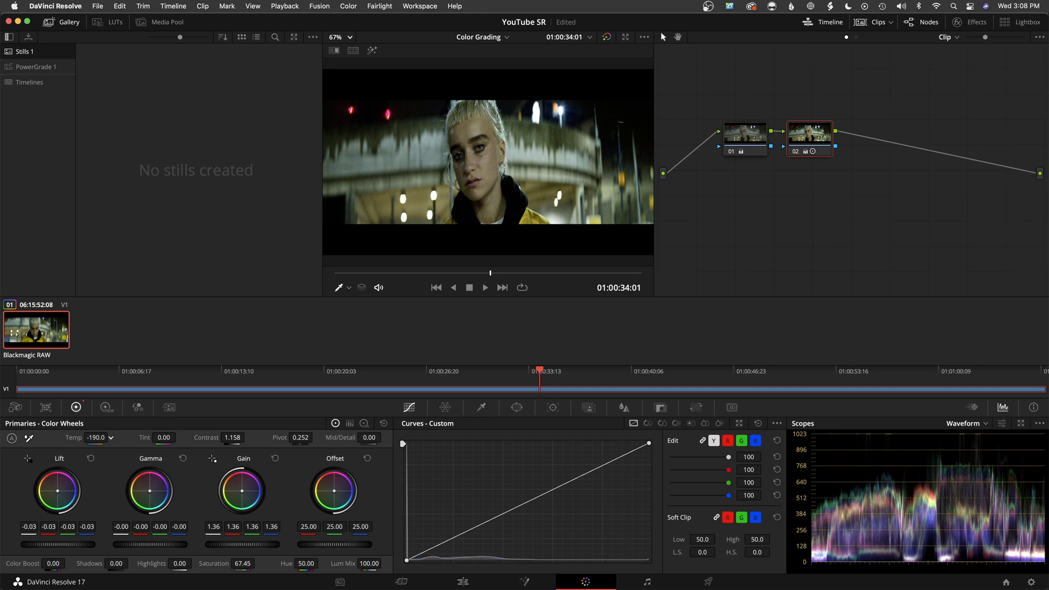
{"action": "left_click_drag", "start_coordinate": [97, 437], "coordinate": [88, 438]}
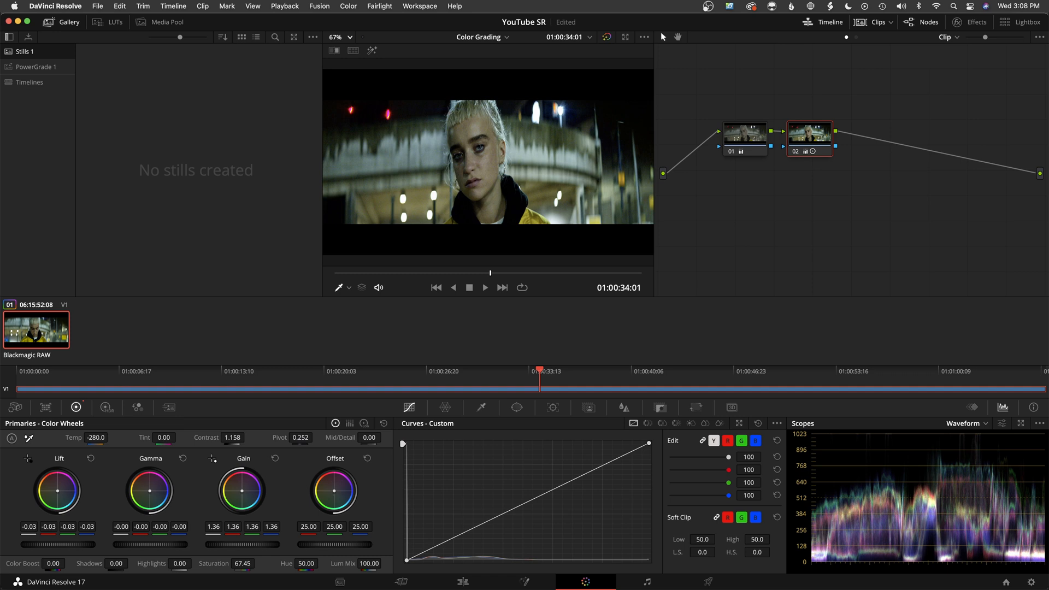
{"action": "left_click", "coordinate": [178, 437]}
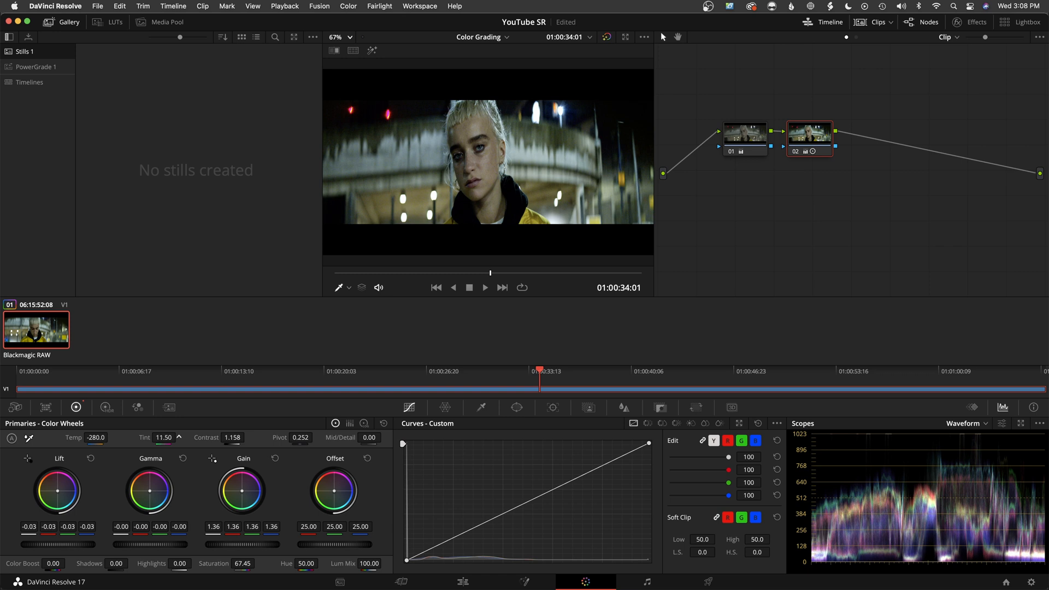
{"action": "left_click", "coordinate": [162, 438]}
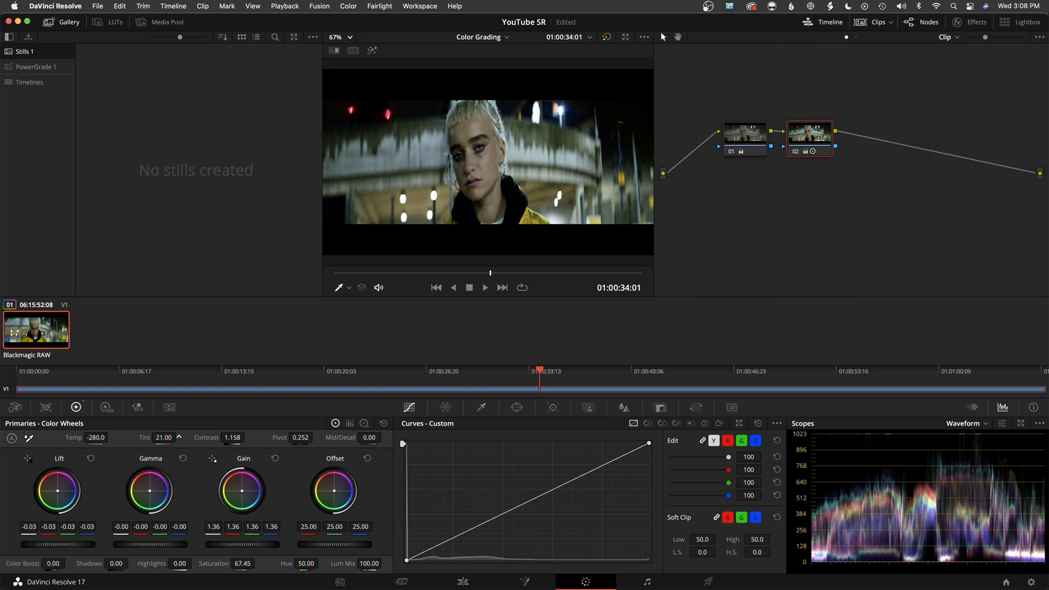
{"action": "left_click", "coordinate": [161, 437]}
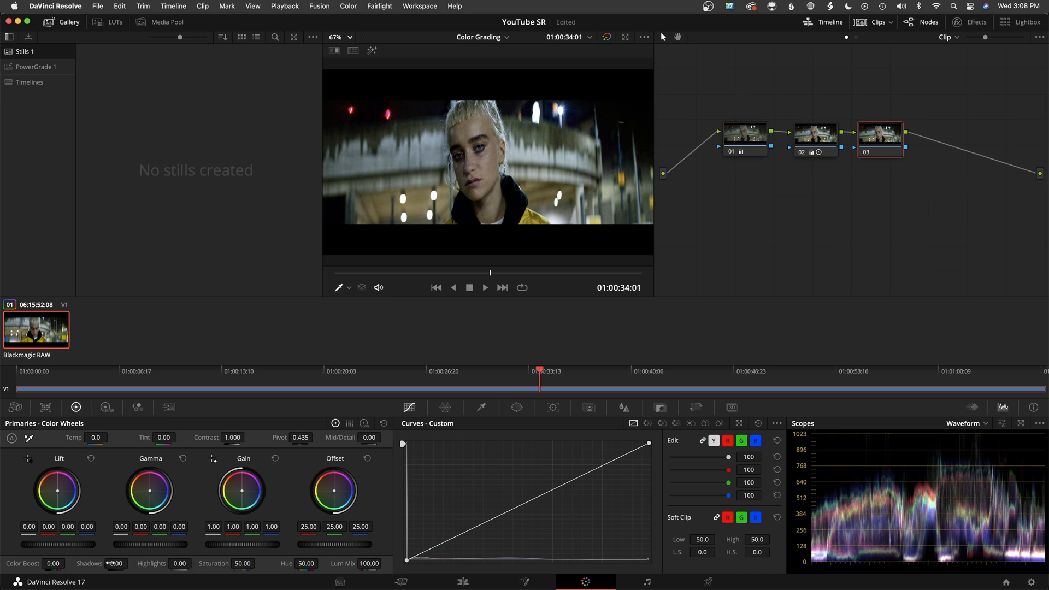
{"action": "mouse_move", "coordinate": [112, 572]}
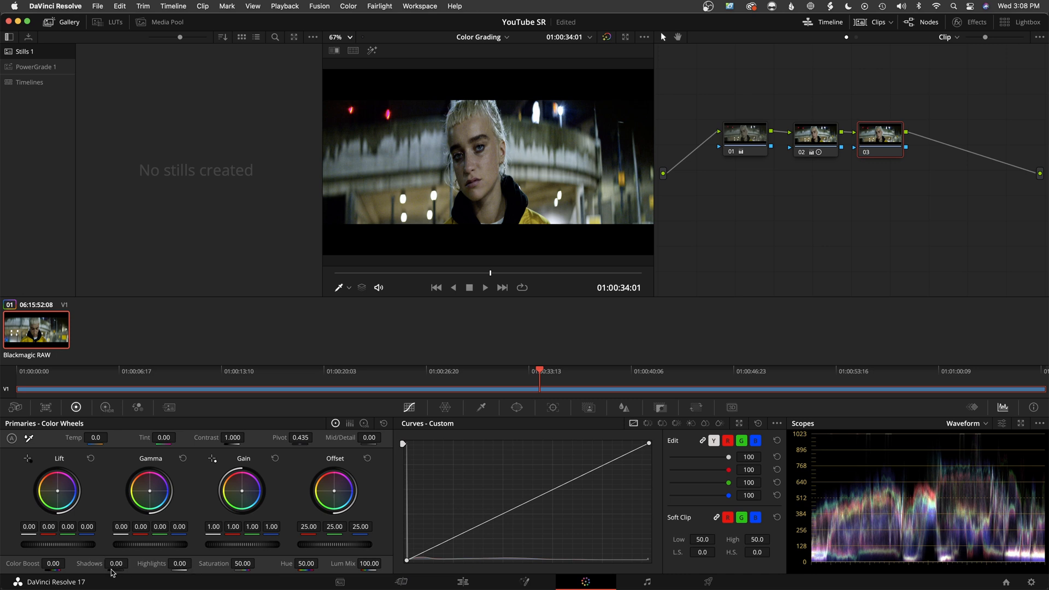
{"action": "mouse_move", "coordinate": [674, 112]}
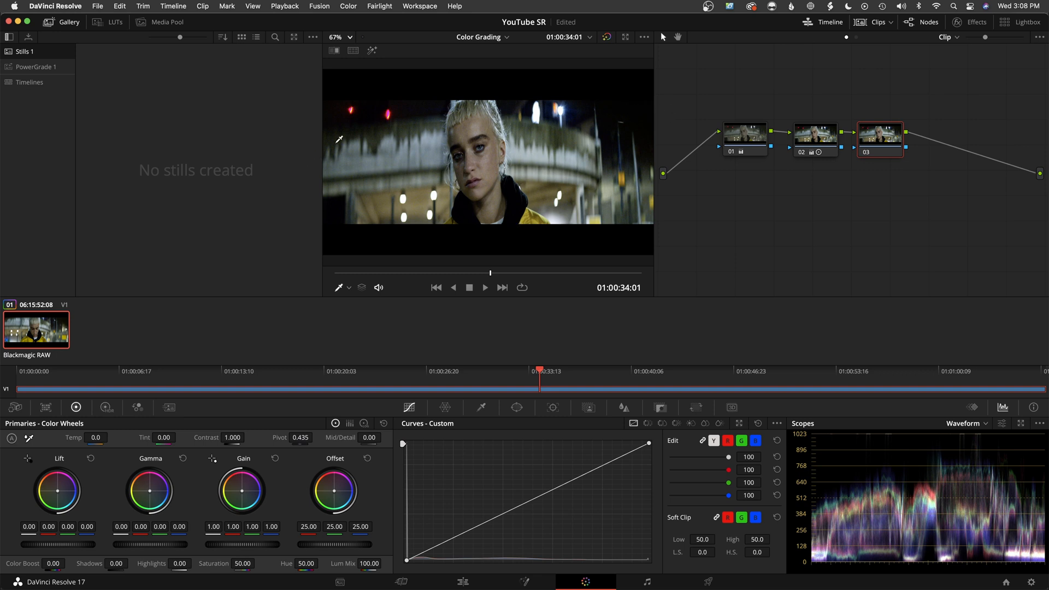
{"action": "mouse_move", "coordinate": [383, 127]}
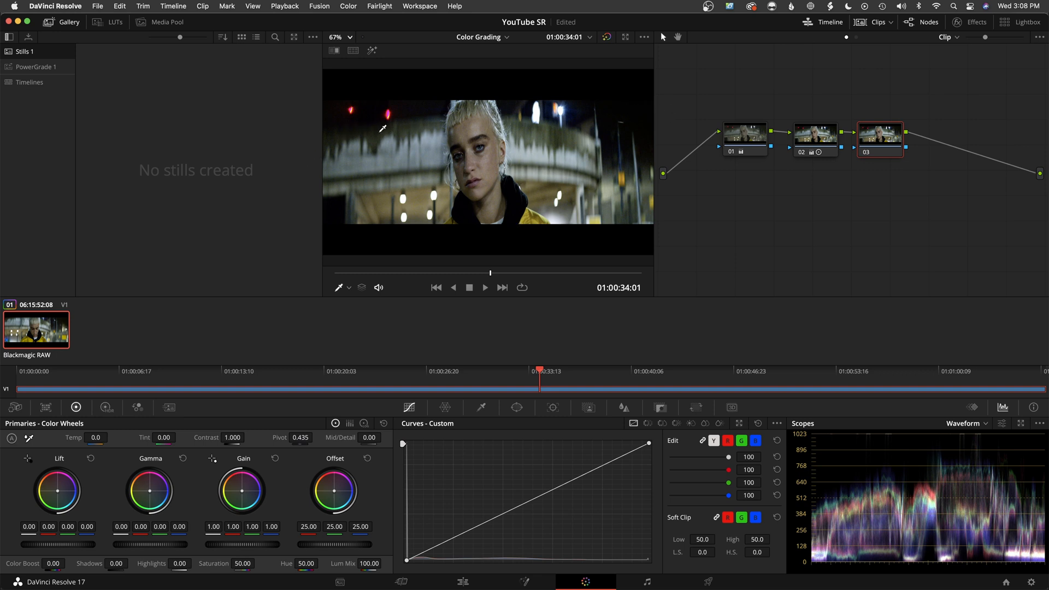
{"action": "mouse_move", "coordinate": [392, 247]}
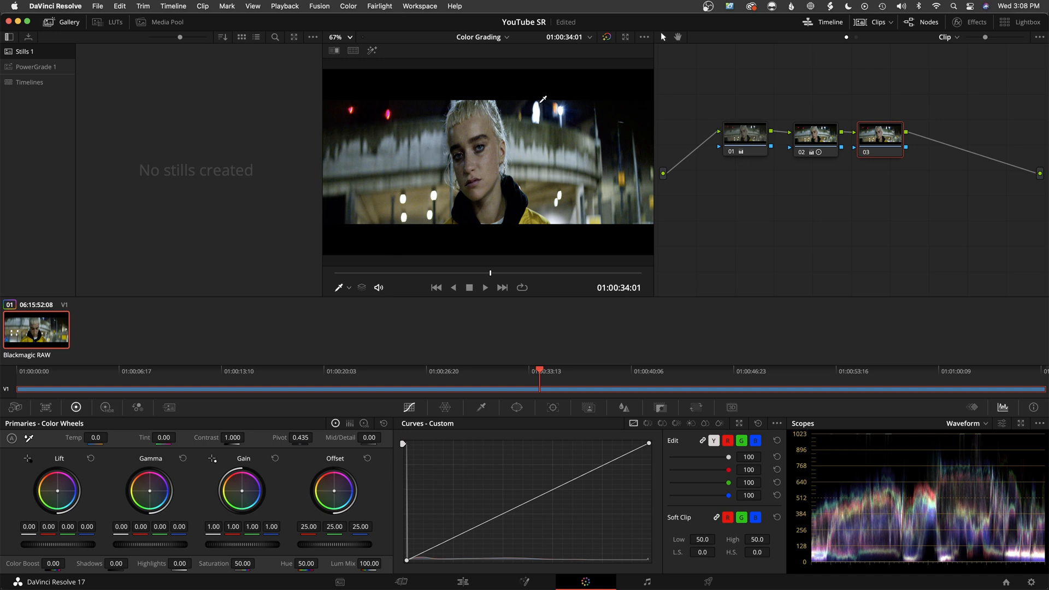
{"action": "mouse_move", "coordinate": [416, 196]}
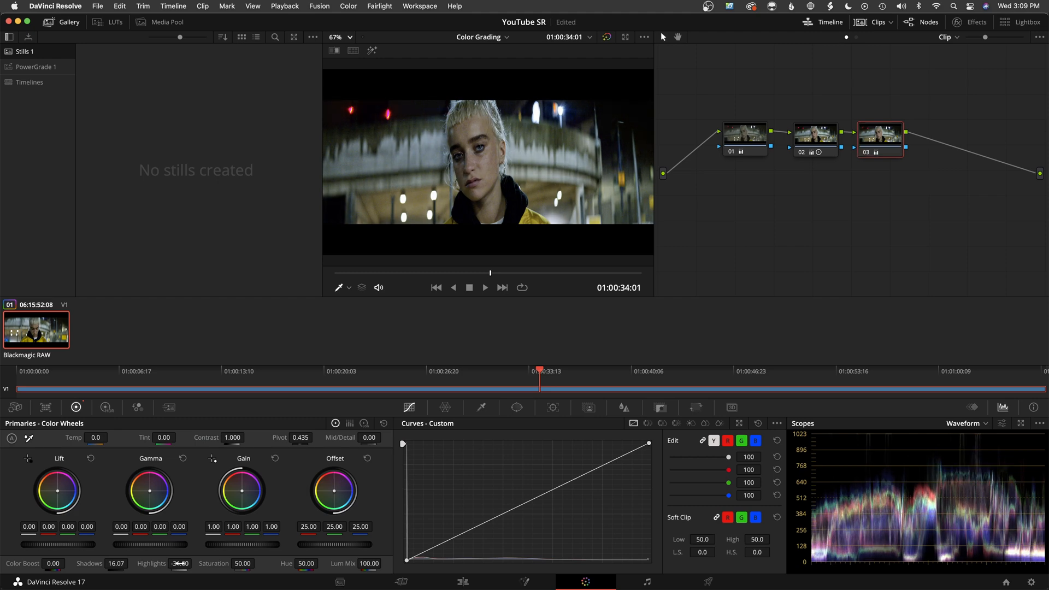
Add node 03 lifting shadows to about 16 and pulling highlights down to about -35
{"action": "left_click", "coordinate": [881, 138]}
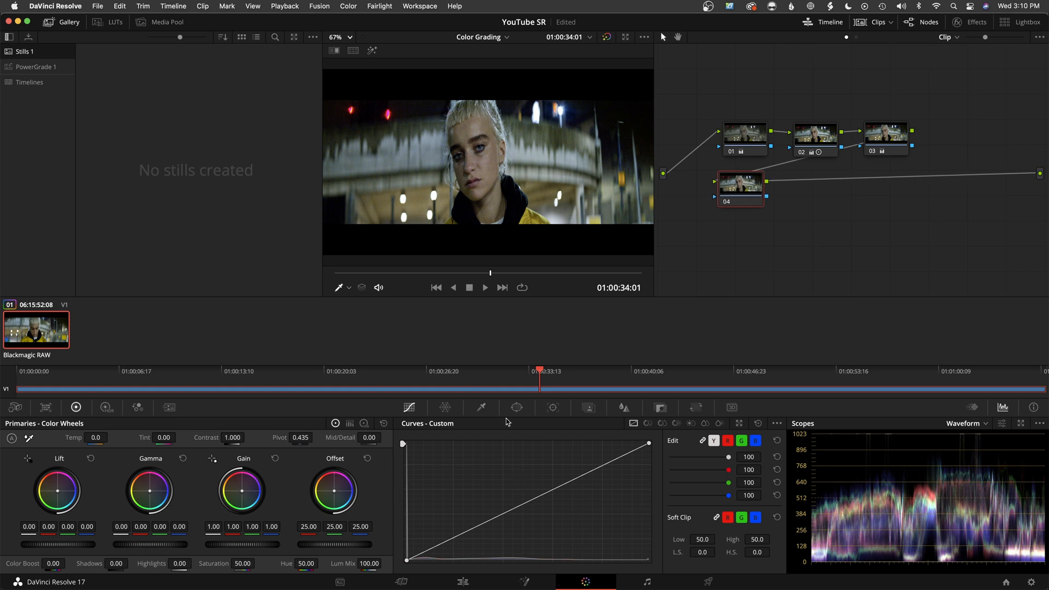
On node 04 draw a soft inverted circular window around her face and lower Gain to 0.64
{"action": "left_click", "coordinate": [515, 407]}
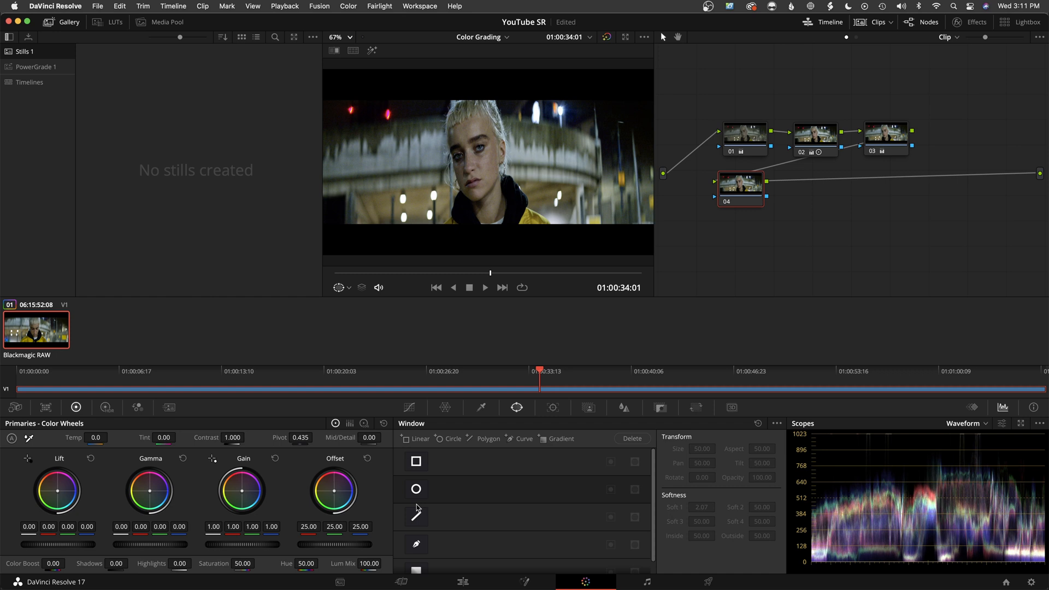
{"action": "left_click", "coordinate": [415, 490]}
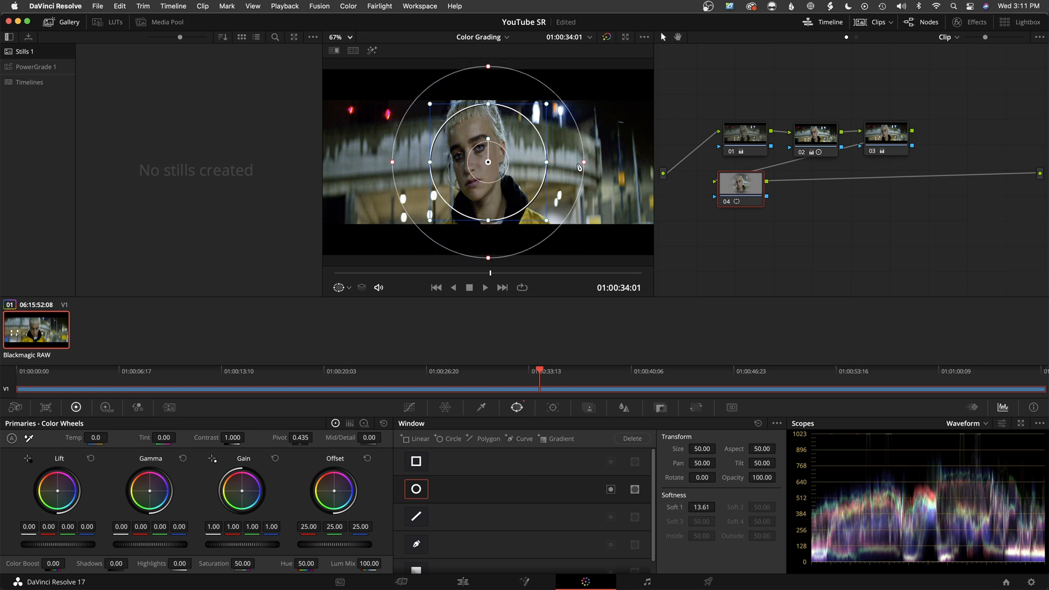
{"action": "key", "text": "shift+h"}
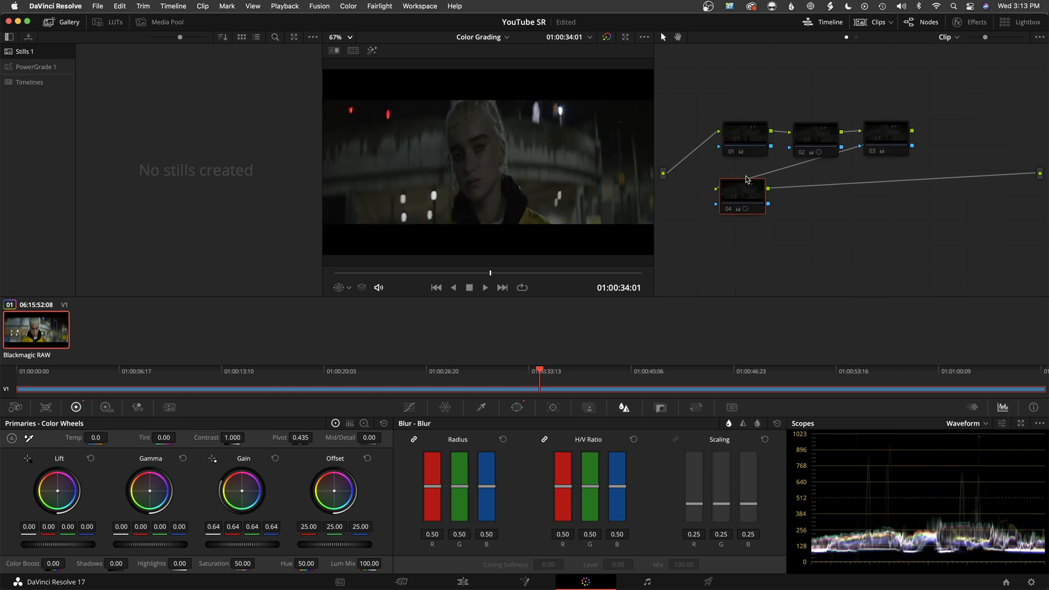
{"action": "left_click", "coordinate": [741, 132]}
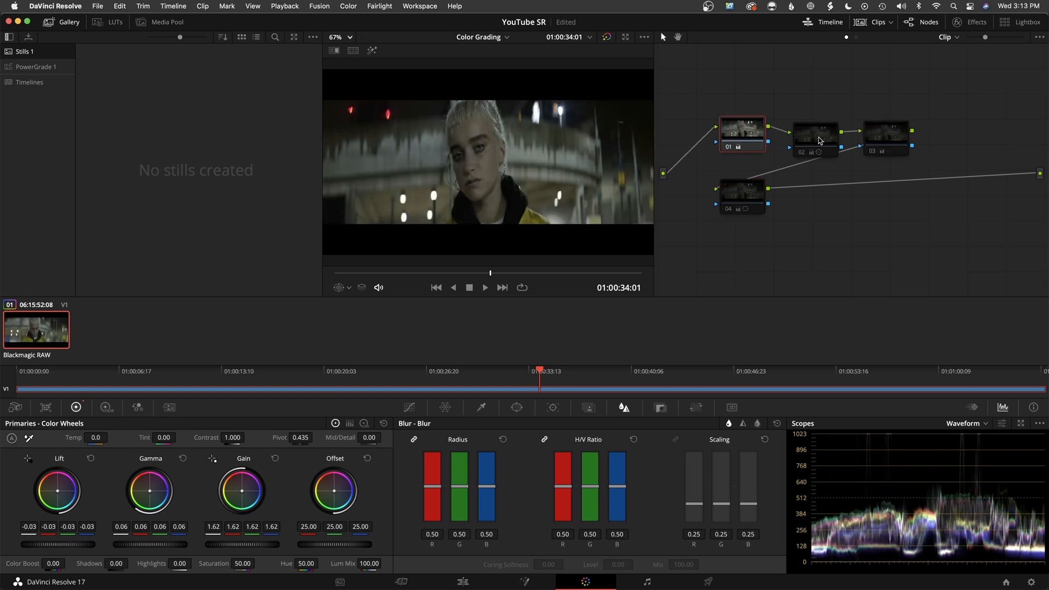
{"action": "left_click", "coordinate": [815, 132]}
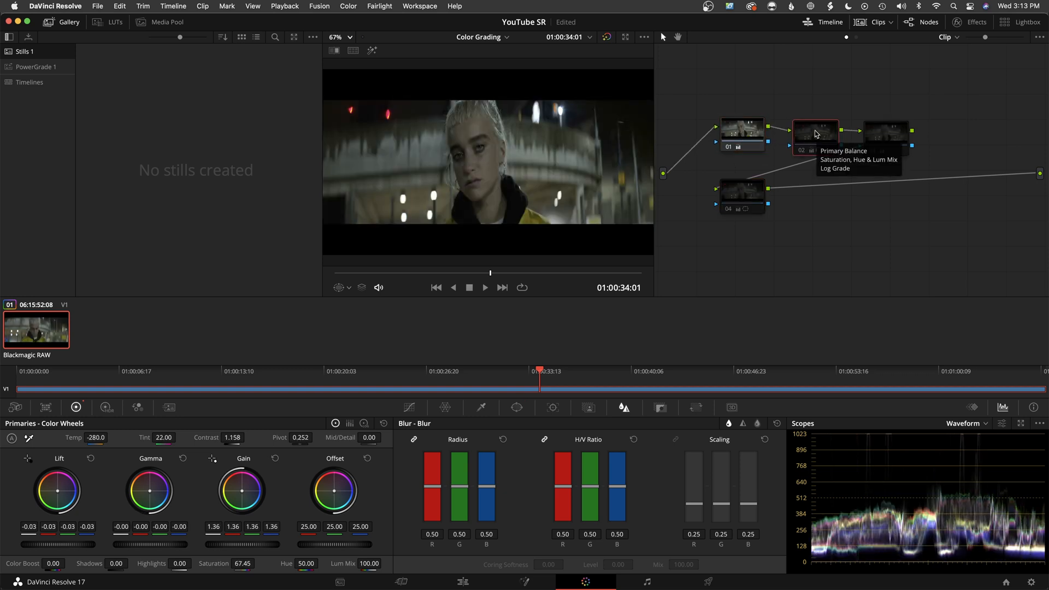
{"action": "left_click", "coordinate": [814, 132]}
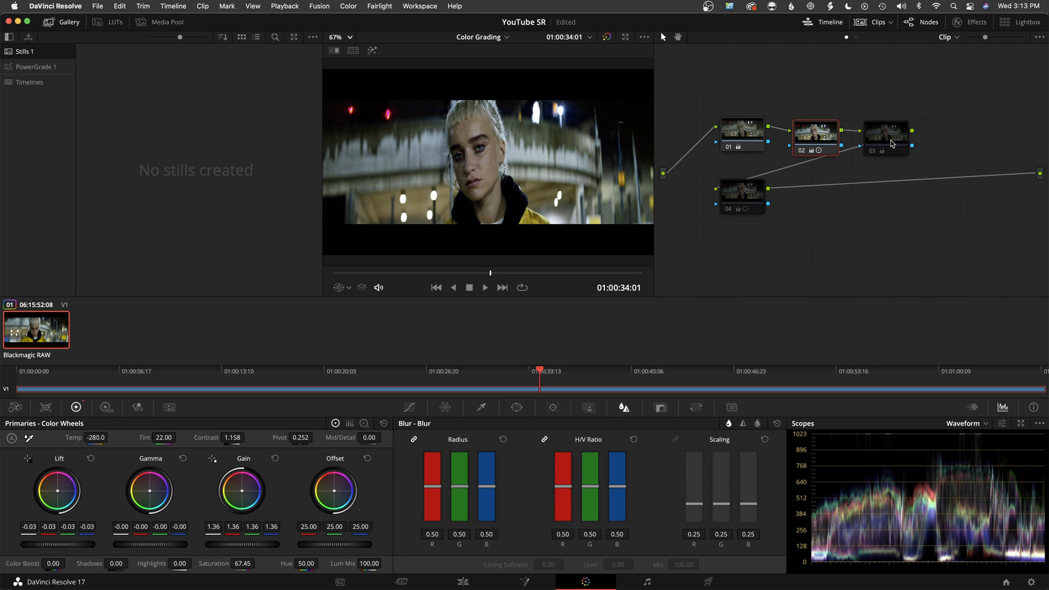
{"action": "left_click", "coordinate": [884, 138]}
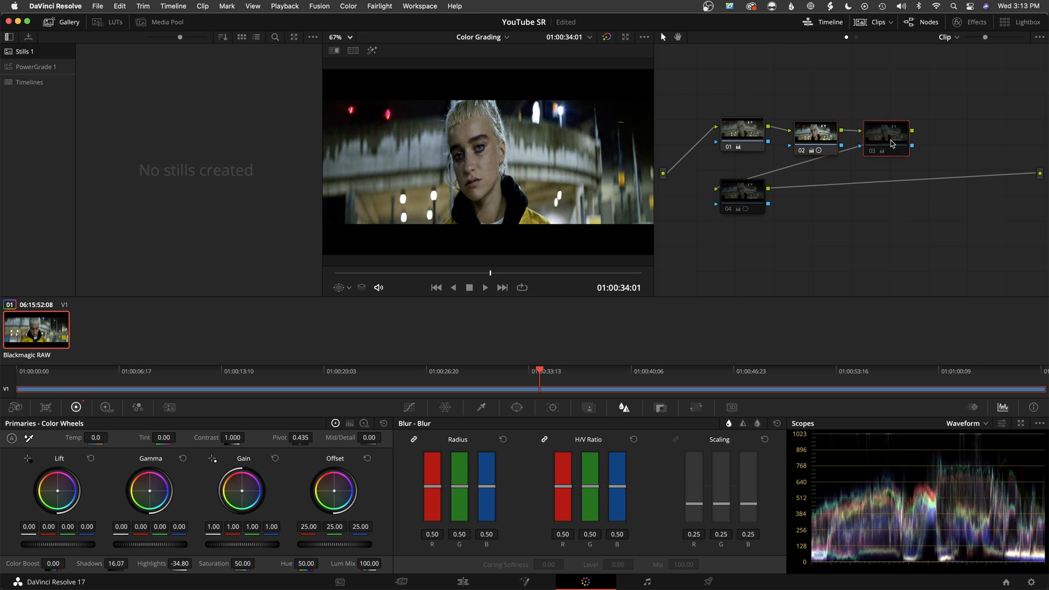